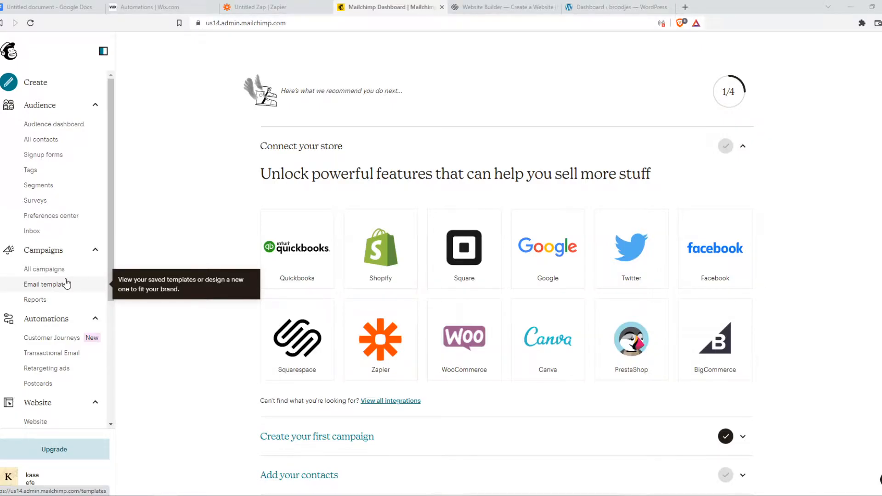
mouse_move(49, 54)
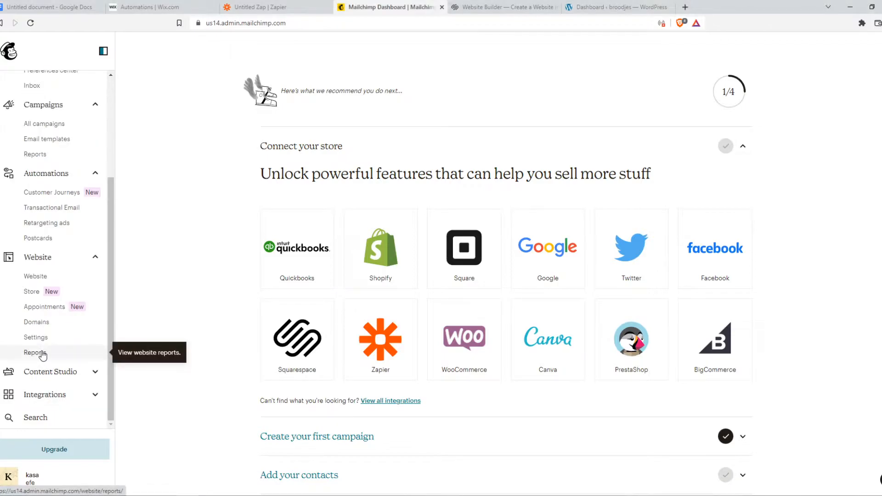
- Reach the Discover integrations page and its Connect your store section
click(35, 368)
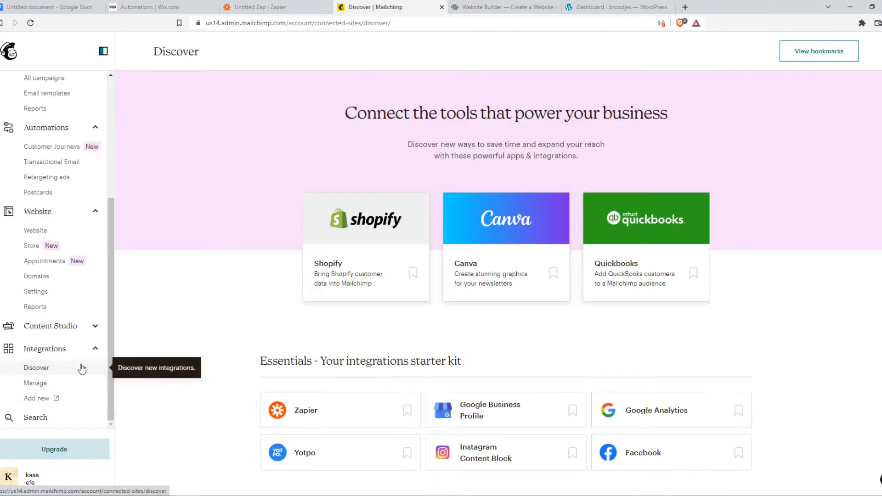
scroll(down, 3)
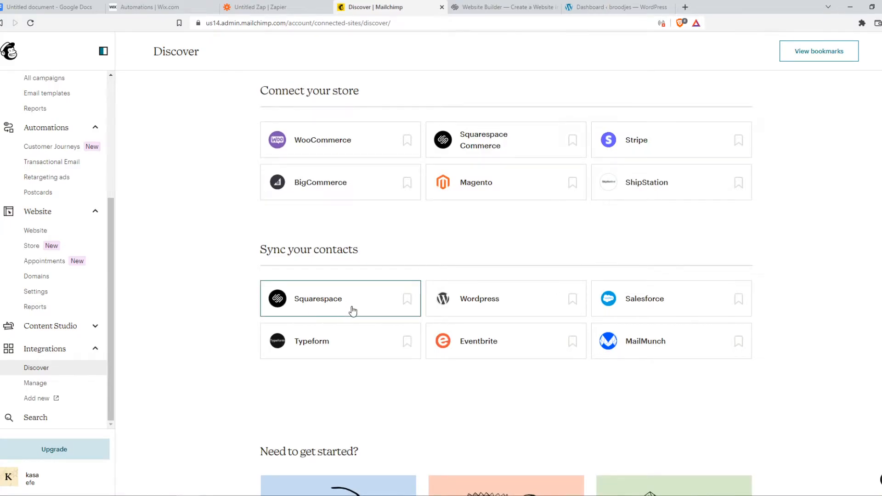
- Review the Squarespace help guide on using Mailchimp, then return to the Squarespace Integration page
click(318, 298)
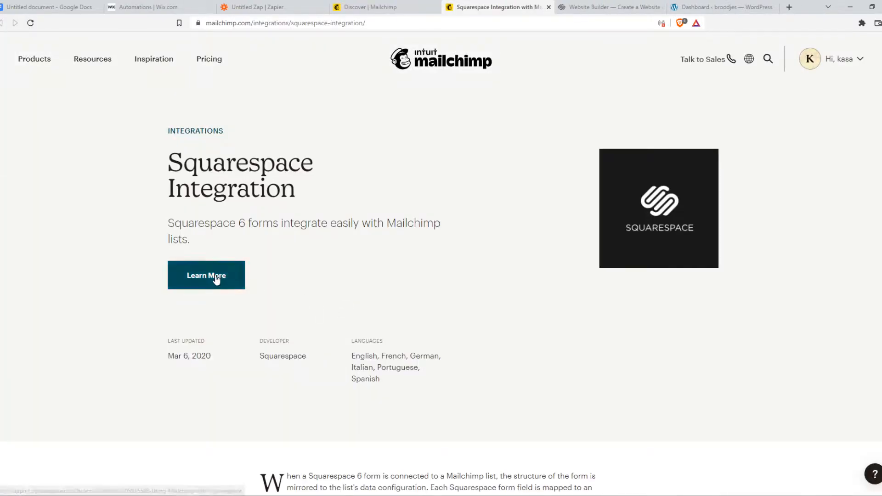
click(206, 276)
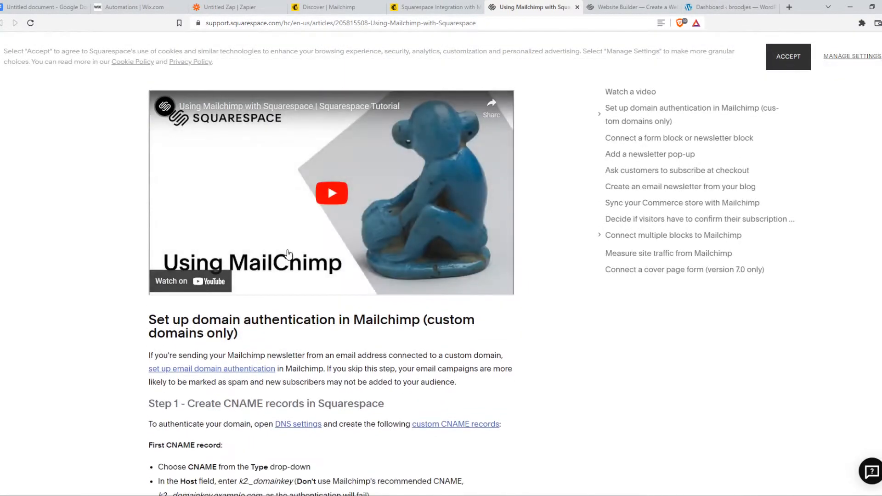
scroll(down, 3)
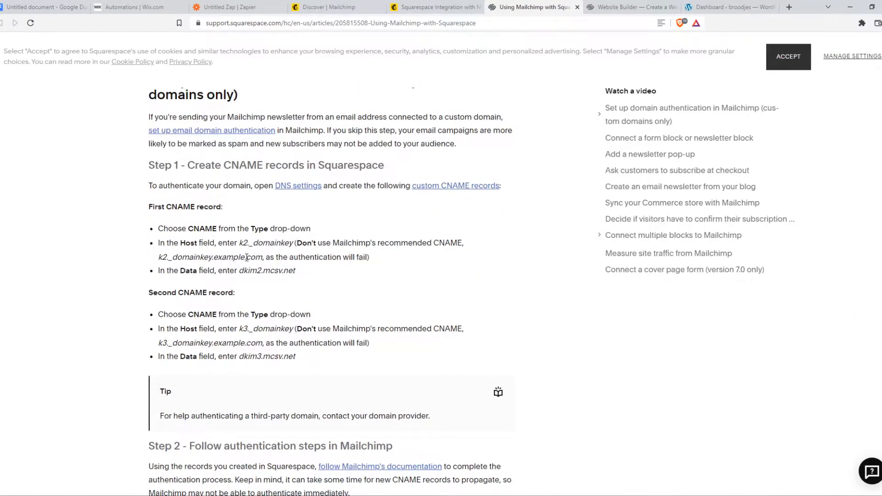
scroll(down, 3)
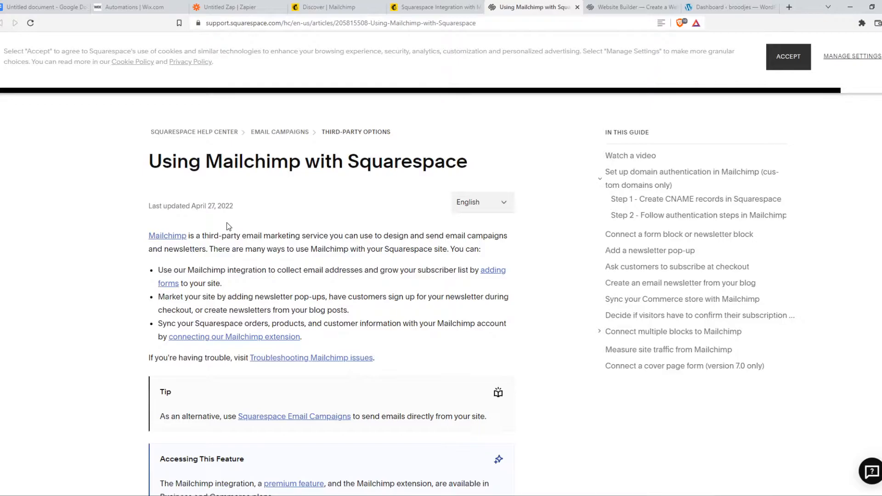
click(432, 7)
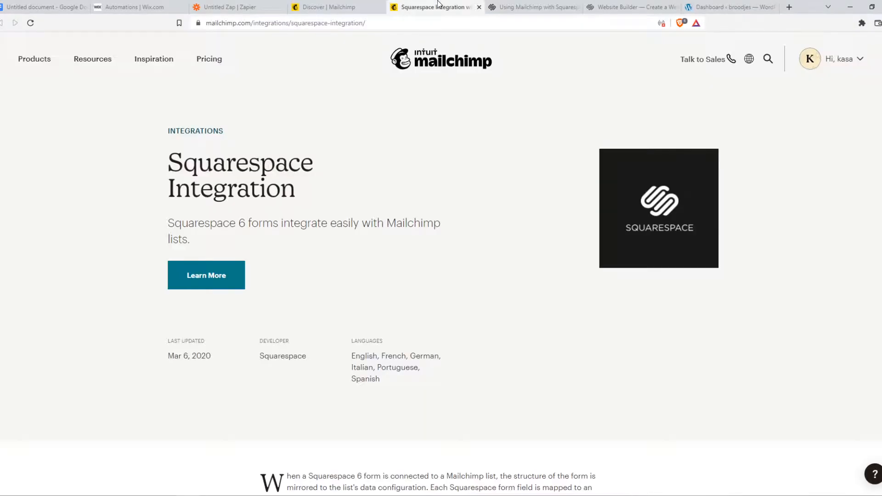
- Begin connecting the Squarespace Commerce integration from the Discover page
click(334, 6)
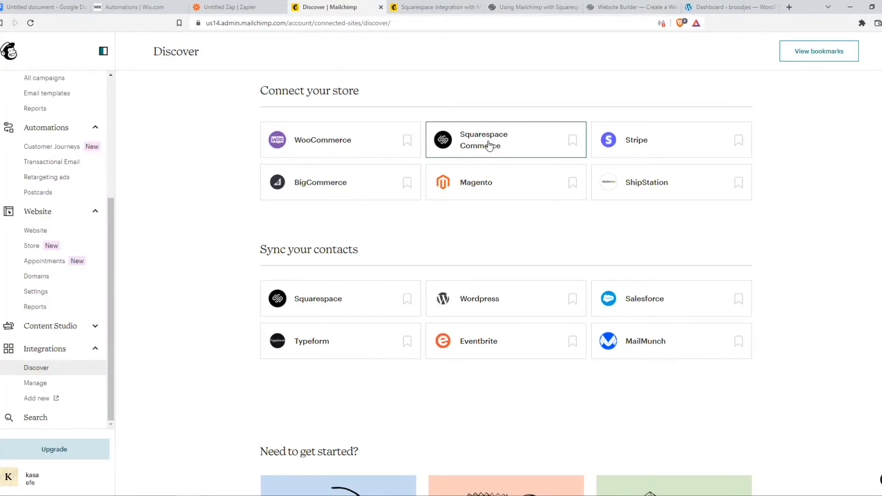
click(504, 140)
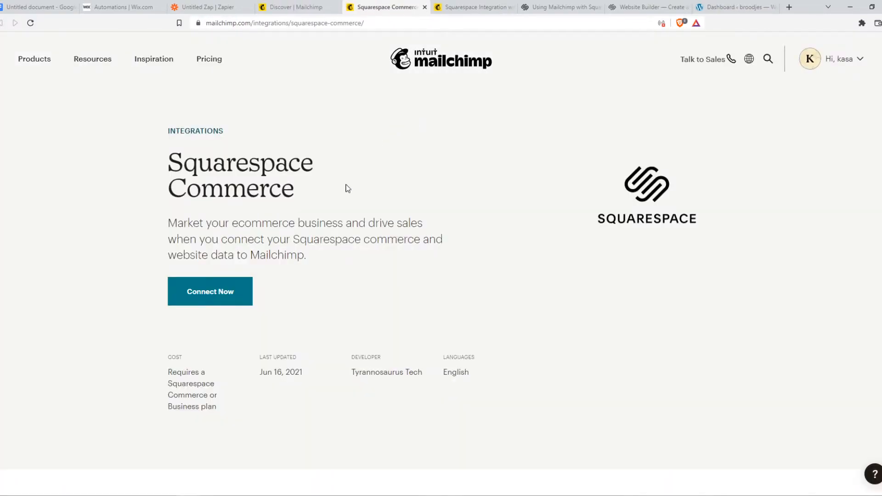
mouse_move(236, 310)
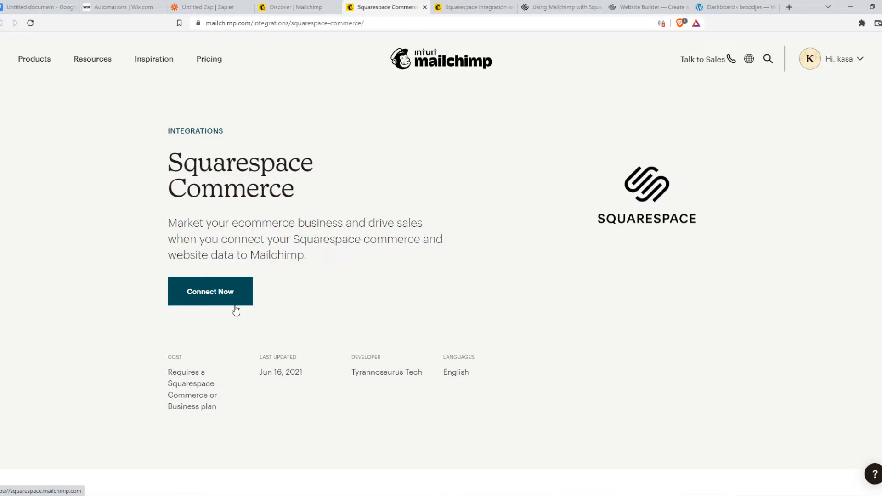
click(209, 292)
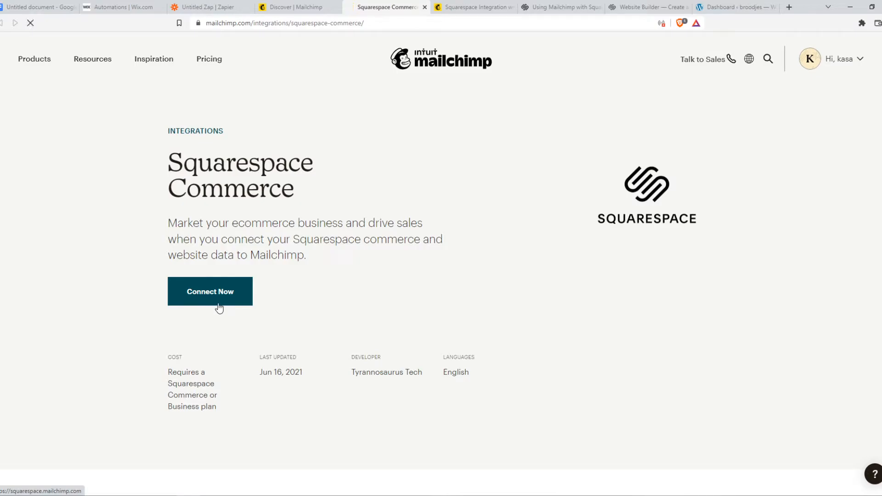
click(209, 291)
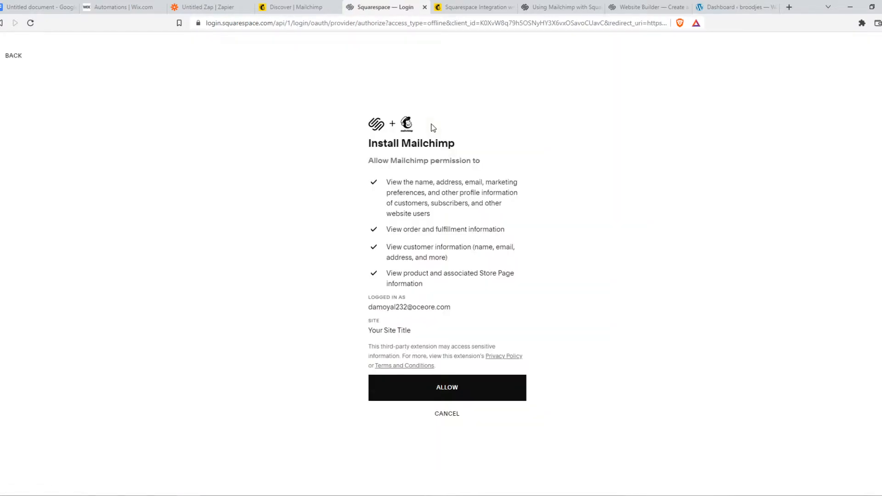
- Allow Mailchimp permission to access the Squarespace site
click(446, 386)
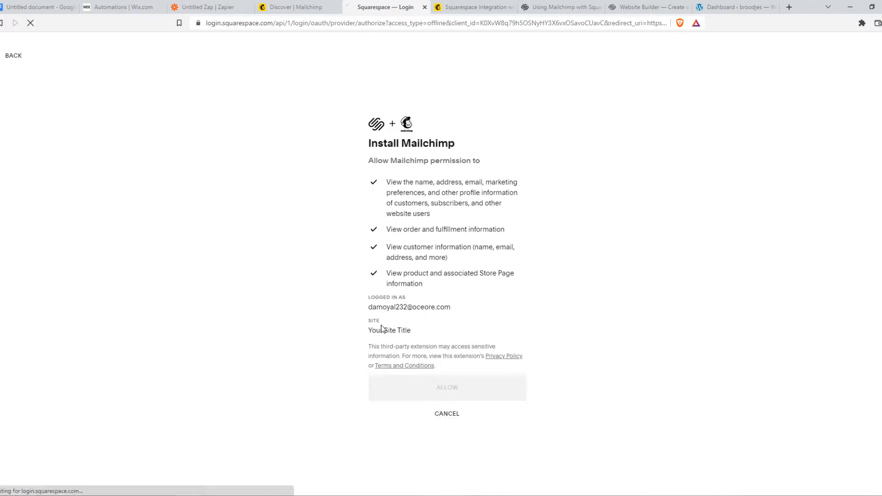
click(446, 387)
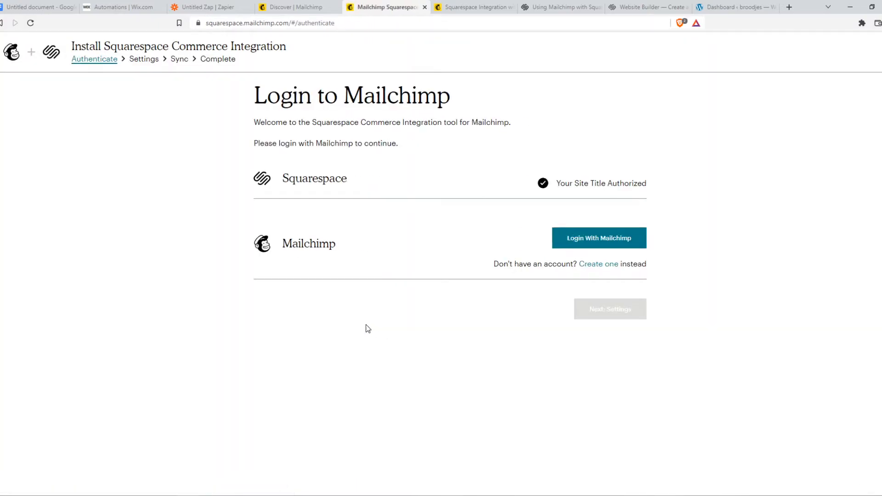
- Log in with saved Mailchimp credentials and allow Squarespace Commerce to use the account
click(597, 237)
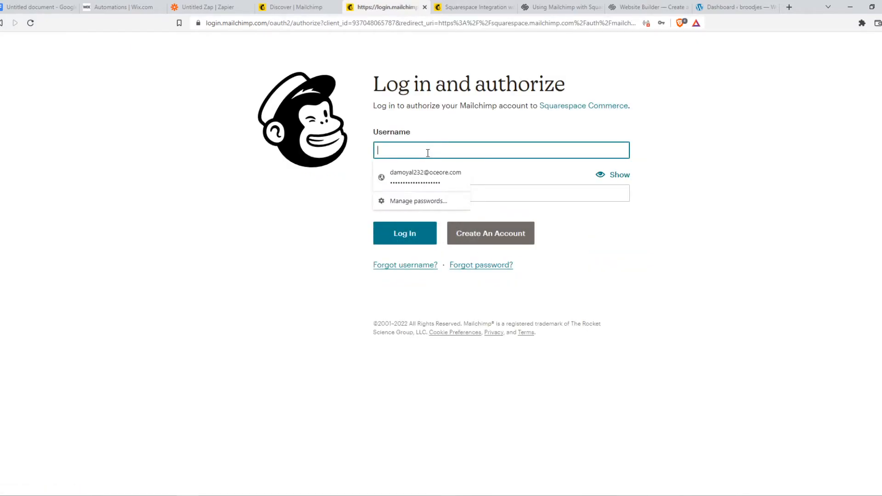
click(404, 232)
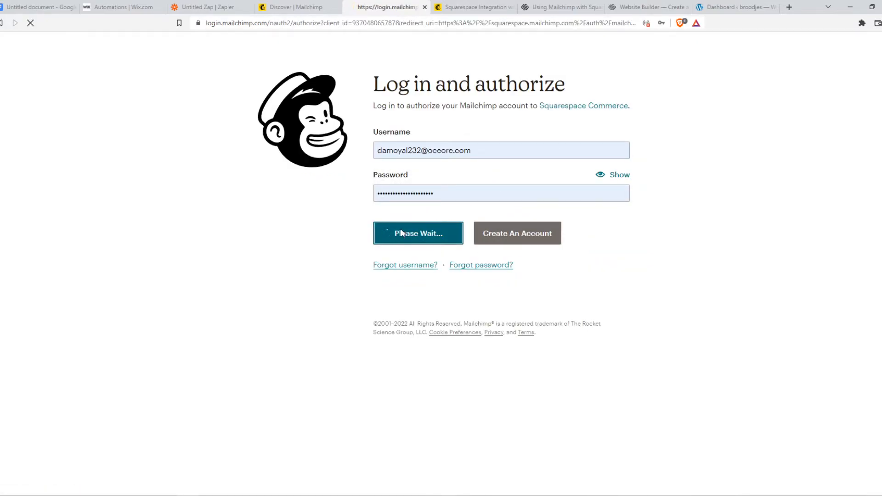
click(417, 233)
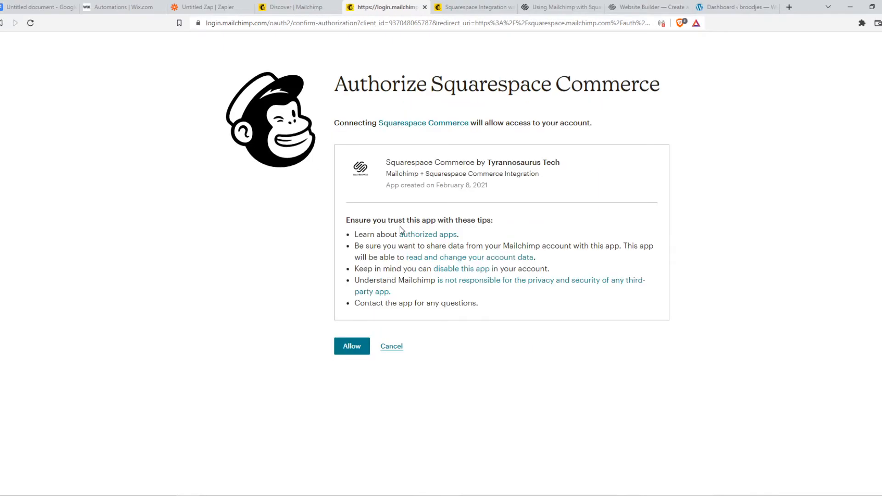
click(351, 347)
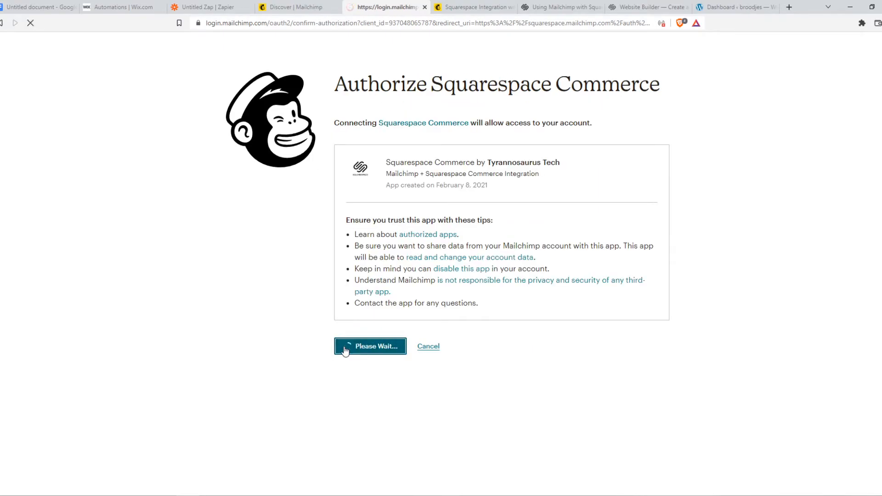
click(370, 346)
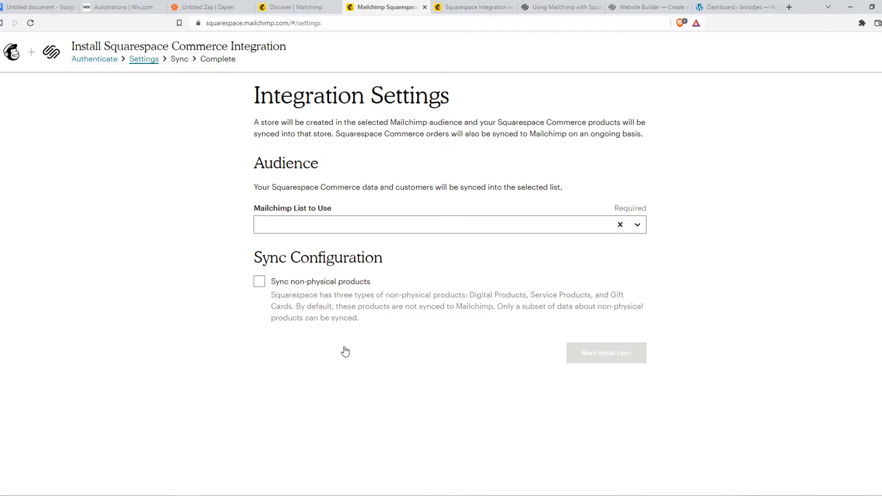
- Include non-physical products, accept the warning, and run the initial store sync
click(449, 224)
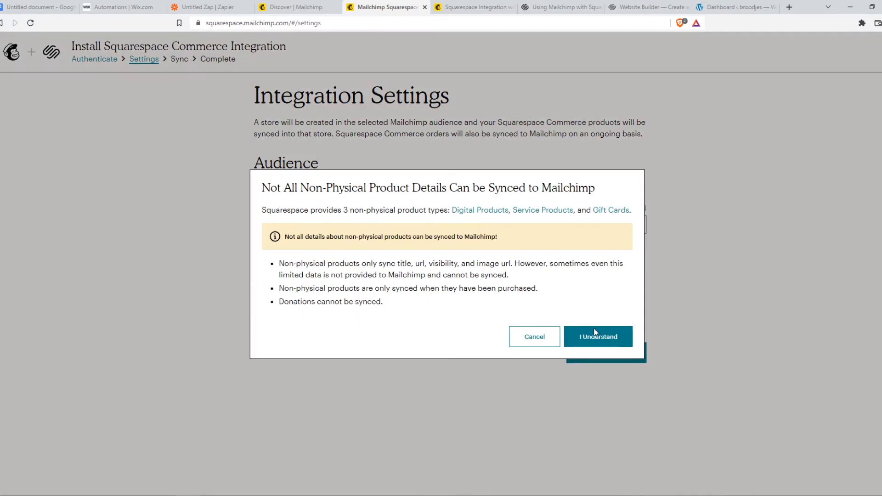
click(597, 336)
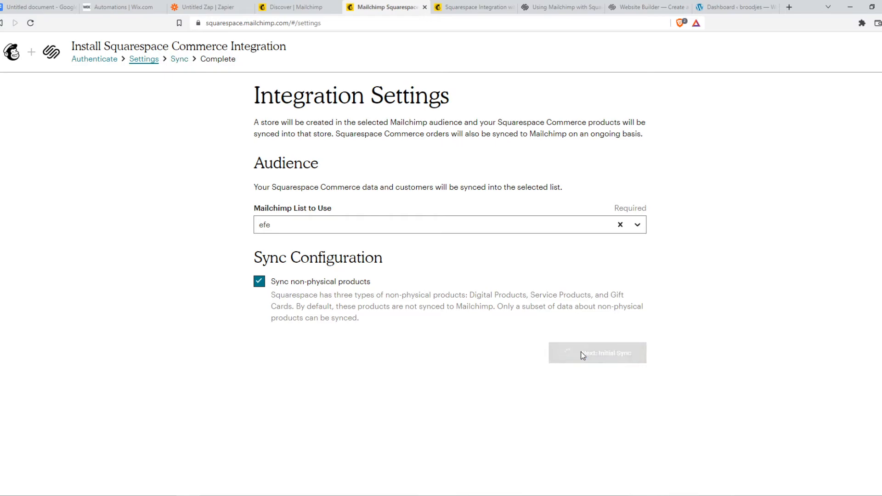
click(597, 352)
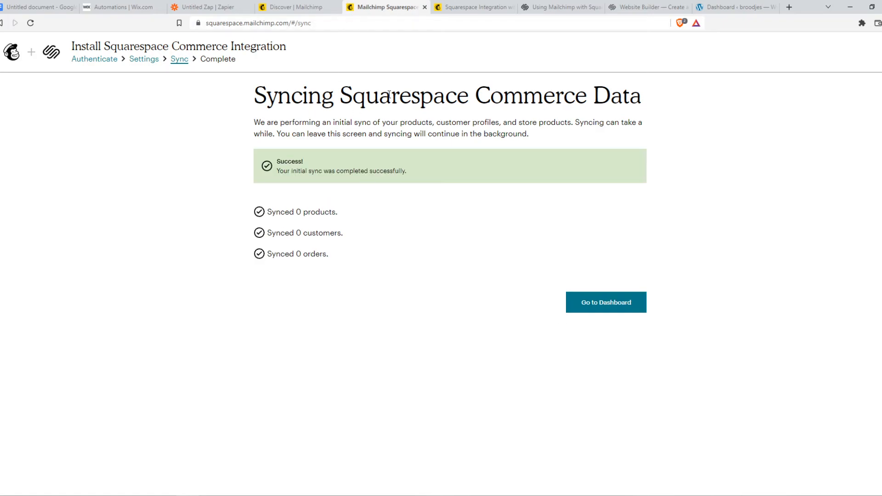
mouse_move(636, 292)
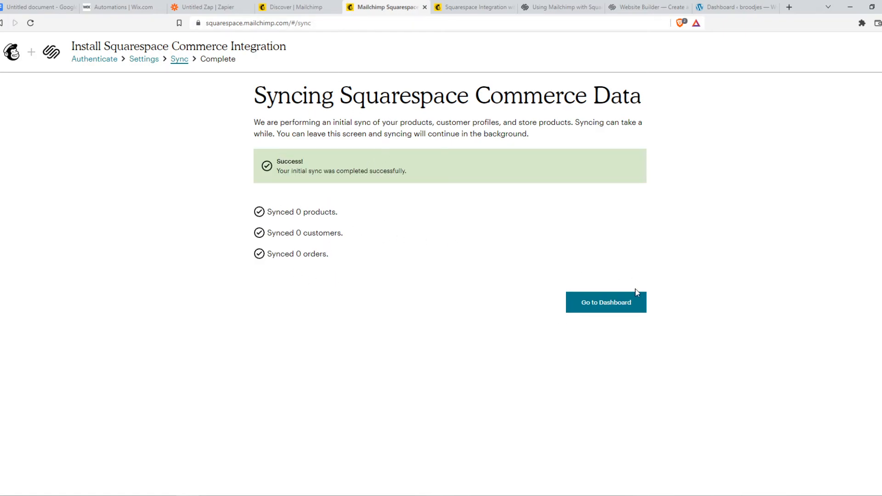
- Go to the integration dashboard showing 15-minute store-to-audience syncing
click(605, 302)
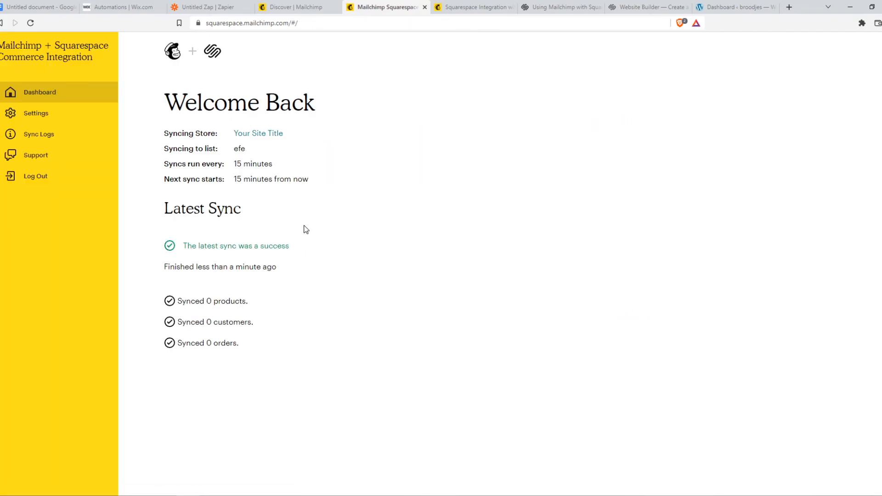